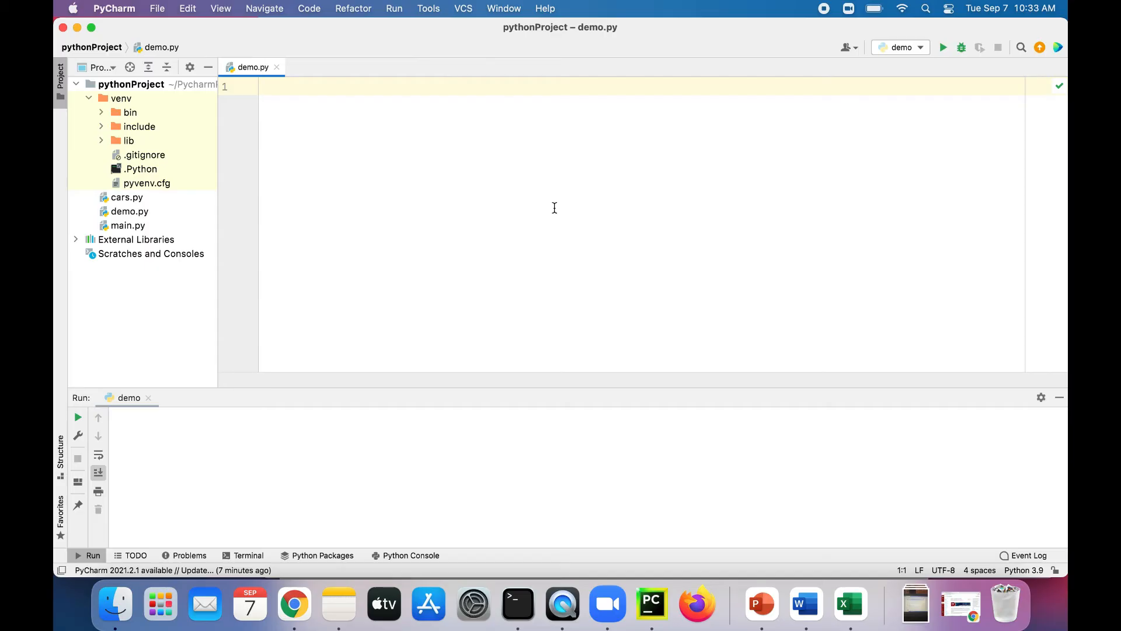
- Assign first_name = 'Tony' and last_name = 'Montana' in demo.py
text(s)
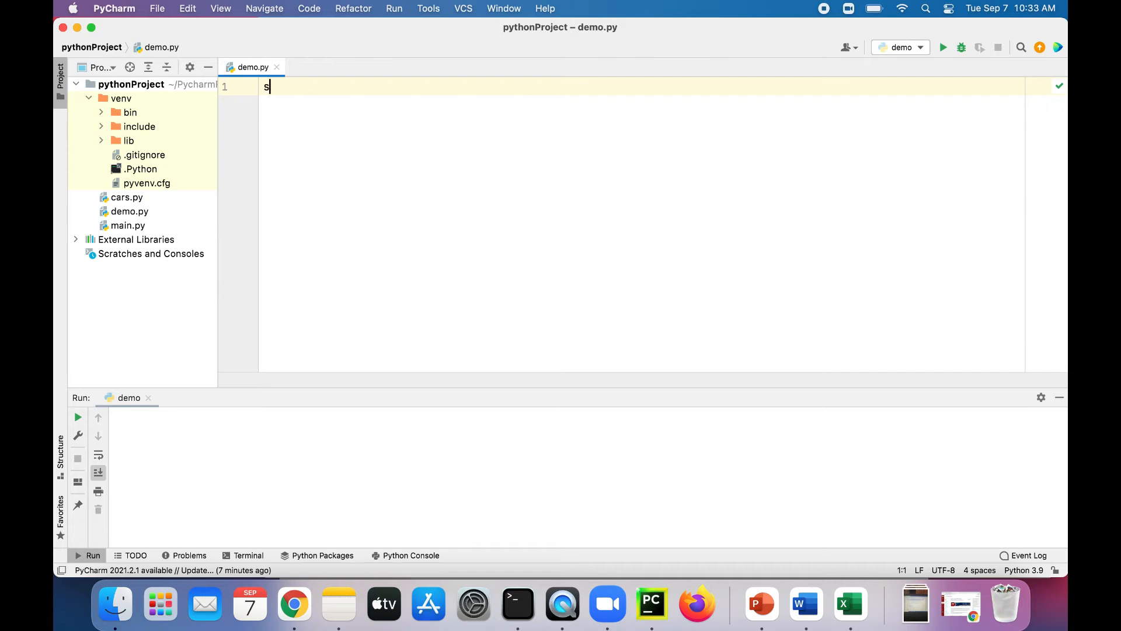
text(irst)
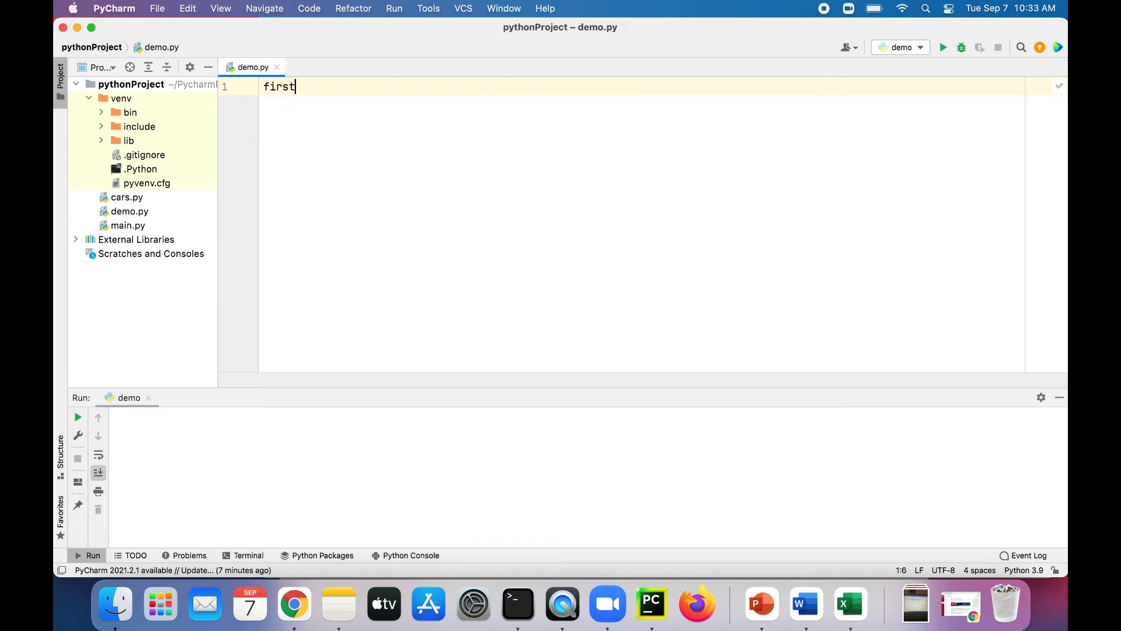
text(_name =)
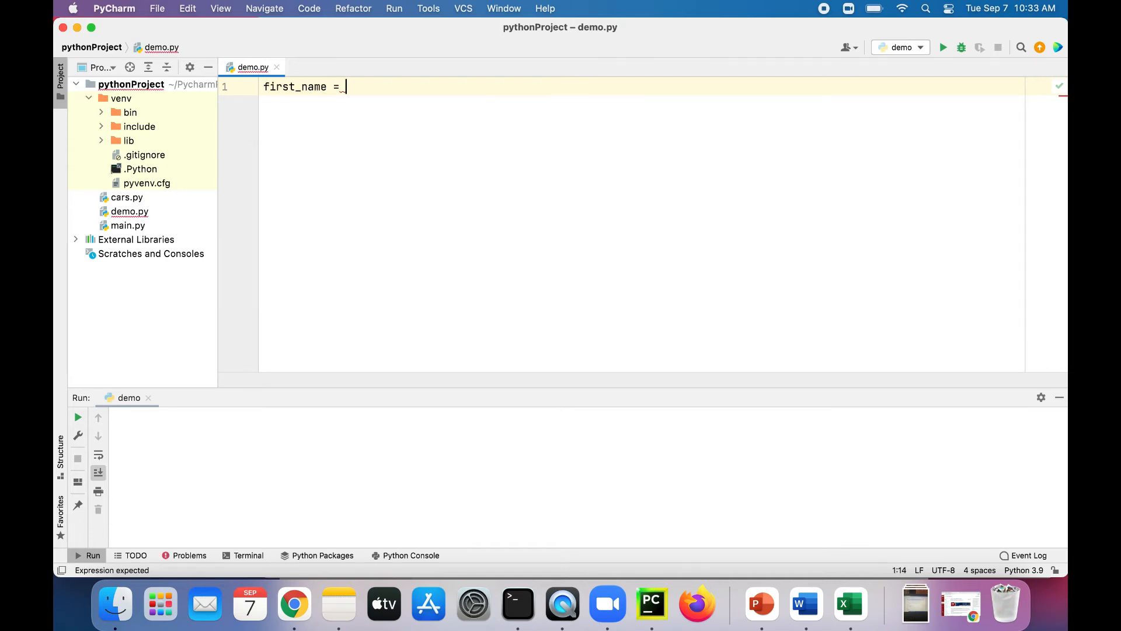
text('Tony')
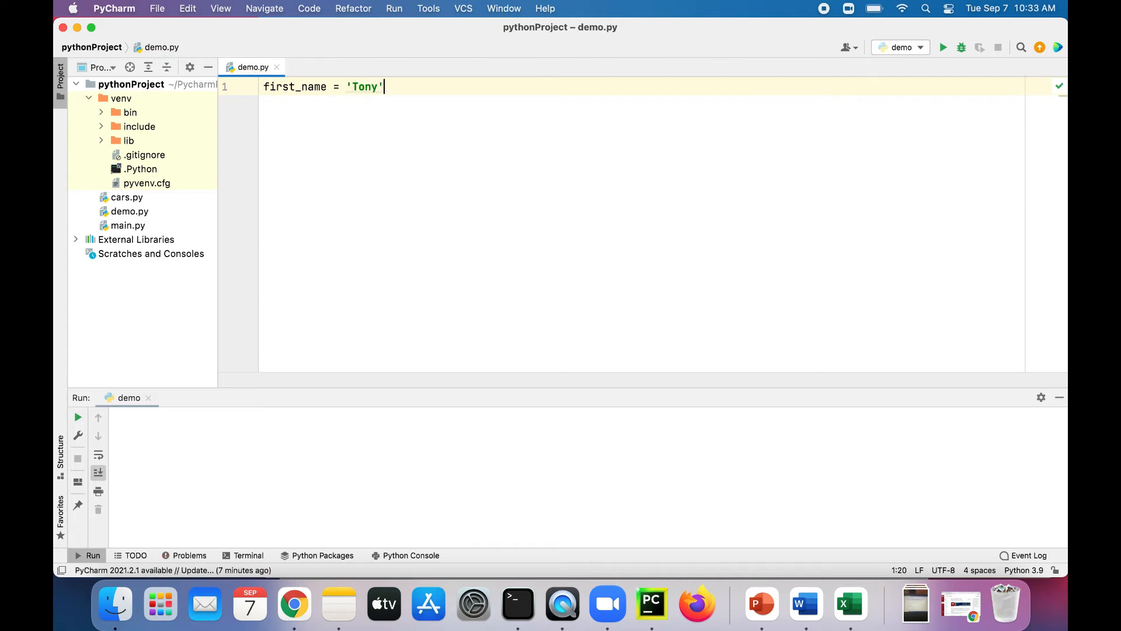
text(last_name)
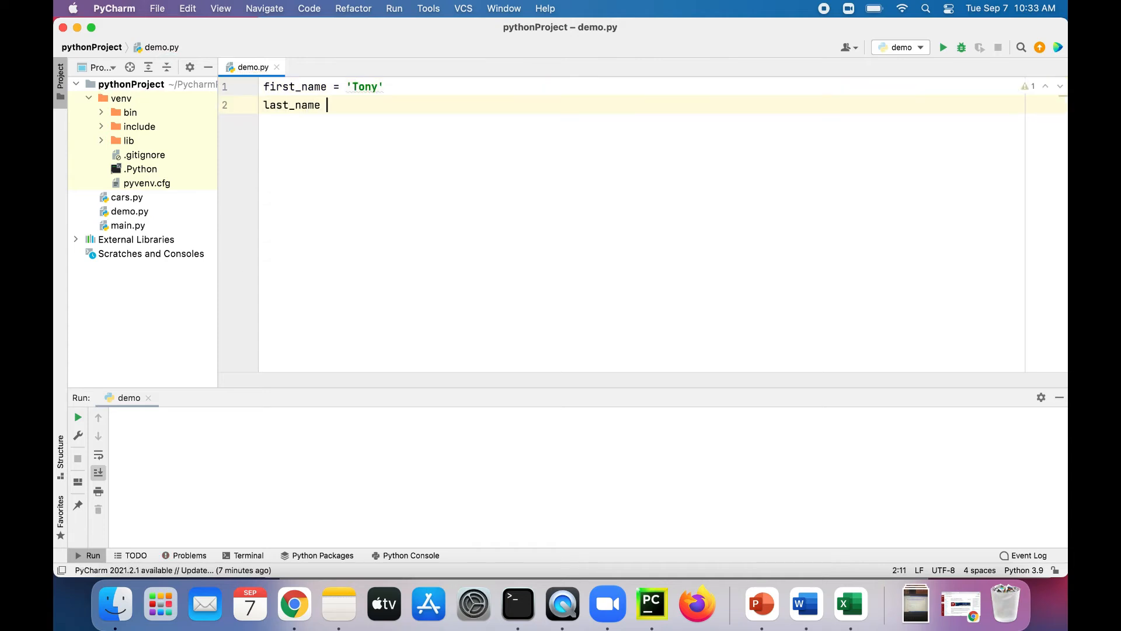
text(= 'M')
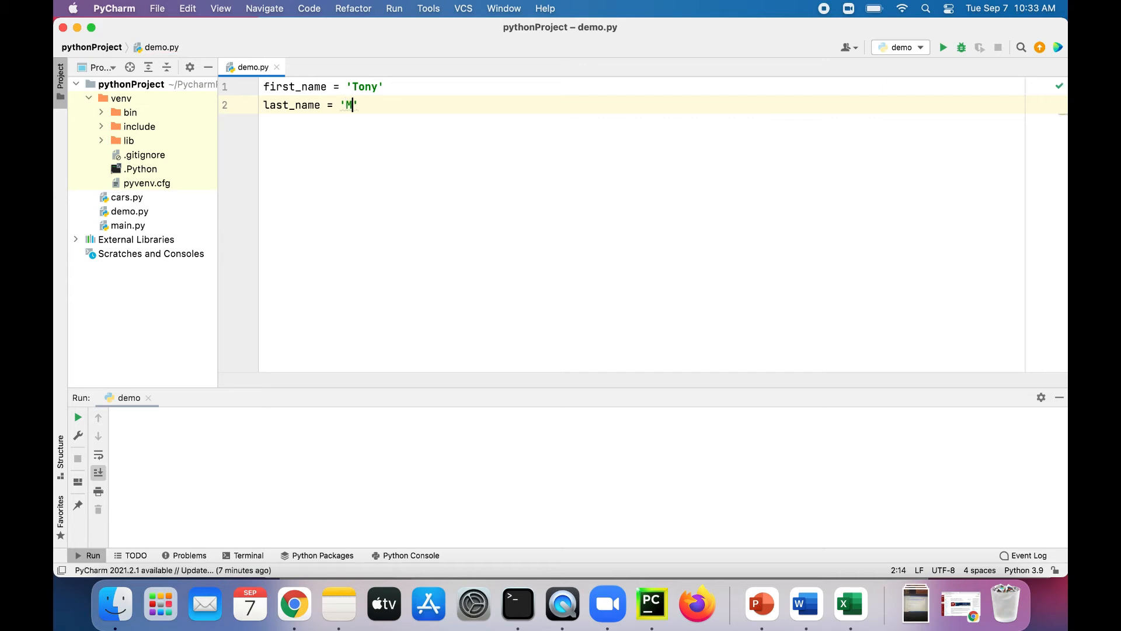
text(ontana)
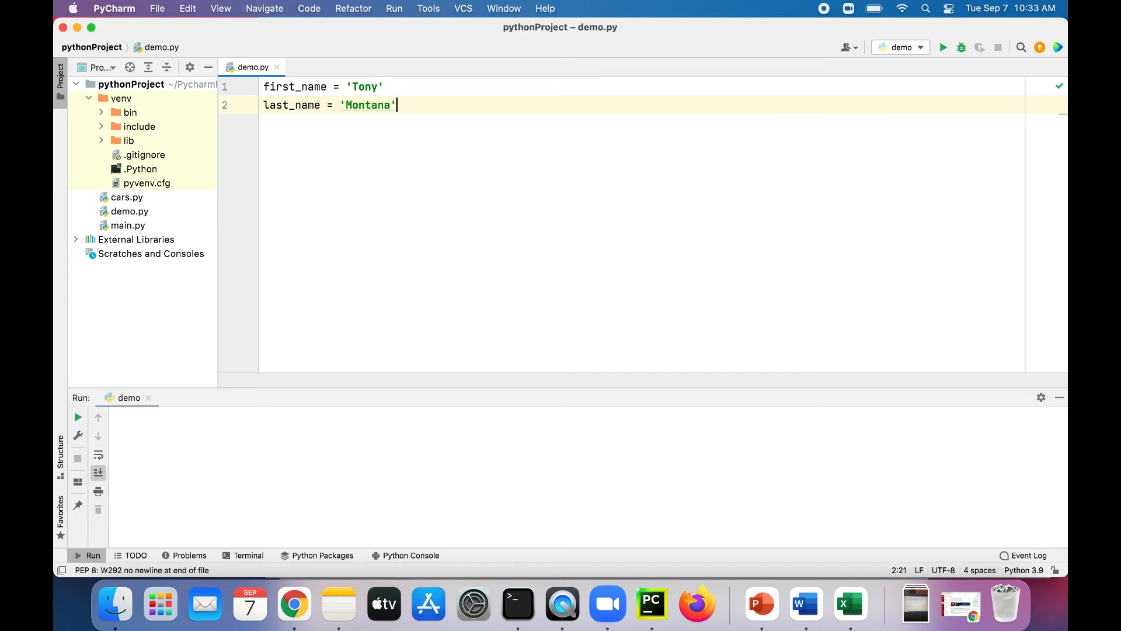
key(Enter)
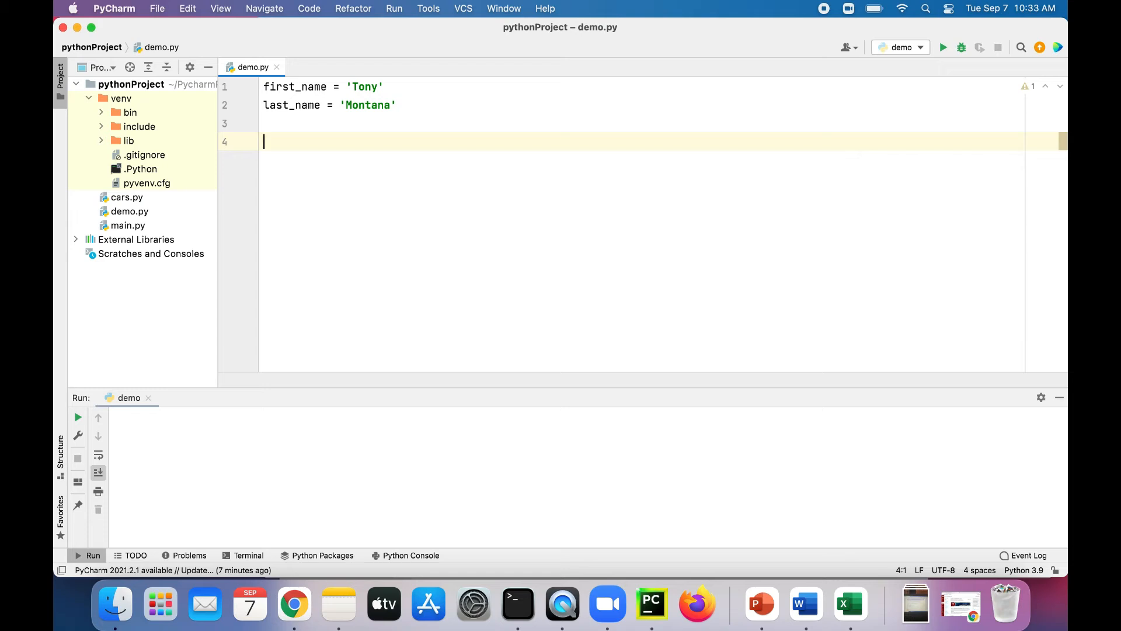
- Add full_name = first_name + ' ' + last_name and print(full_name)
text(full_name)
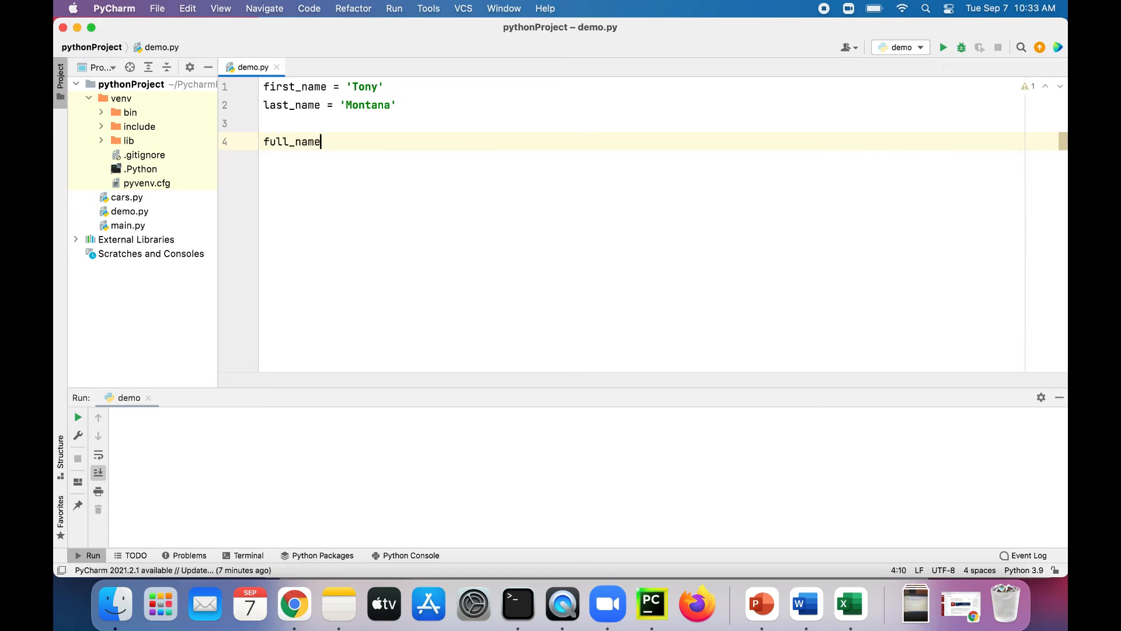
text(= first)
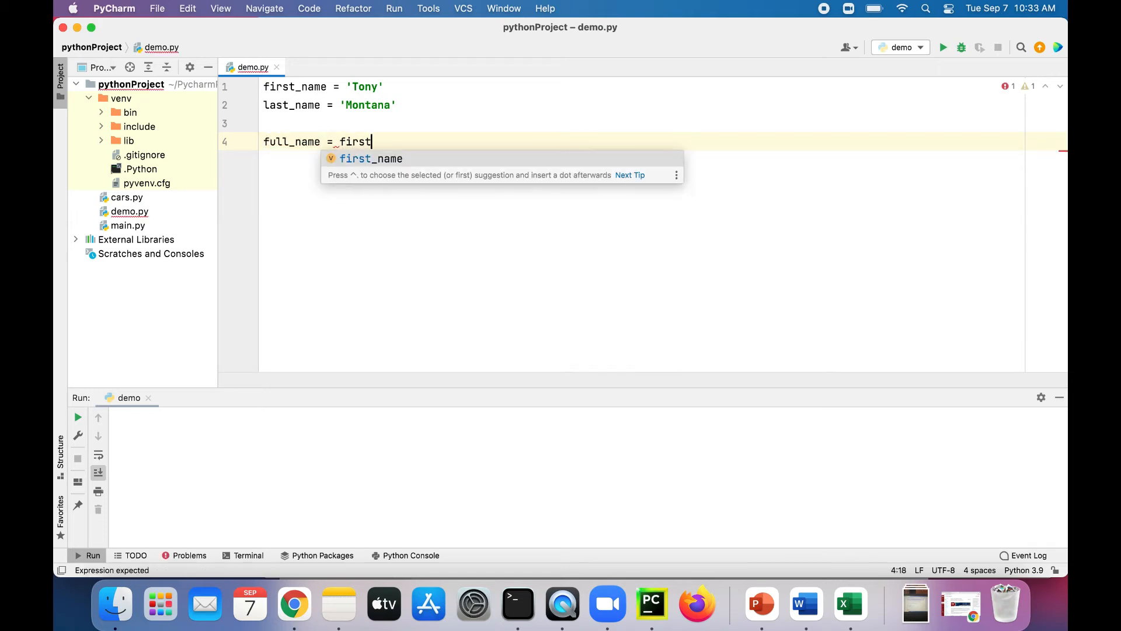
text(+)
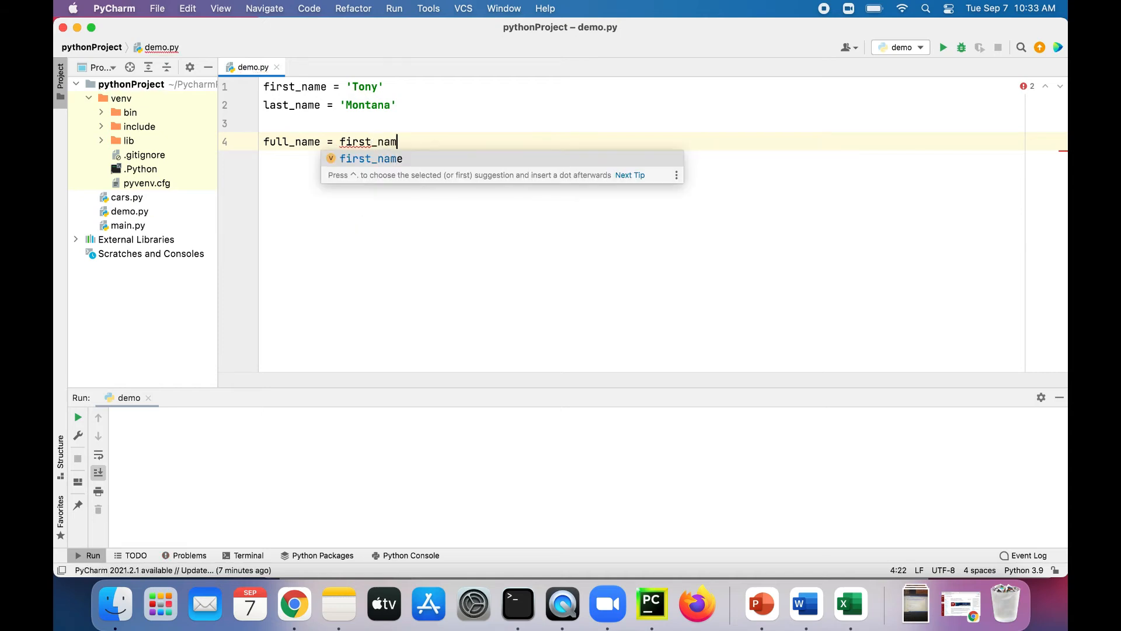
text(+ ' ')
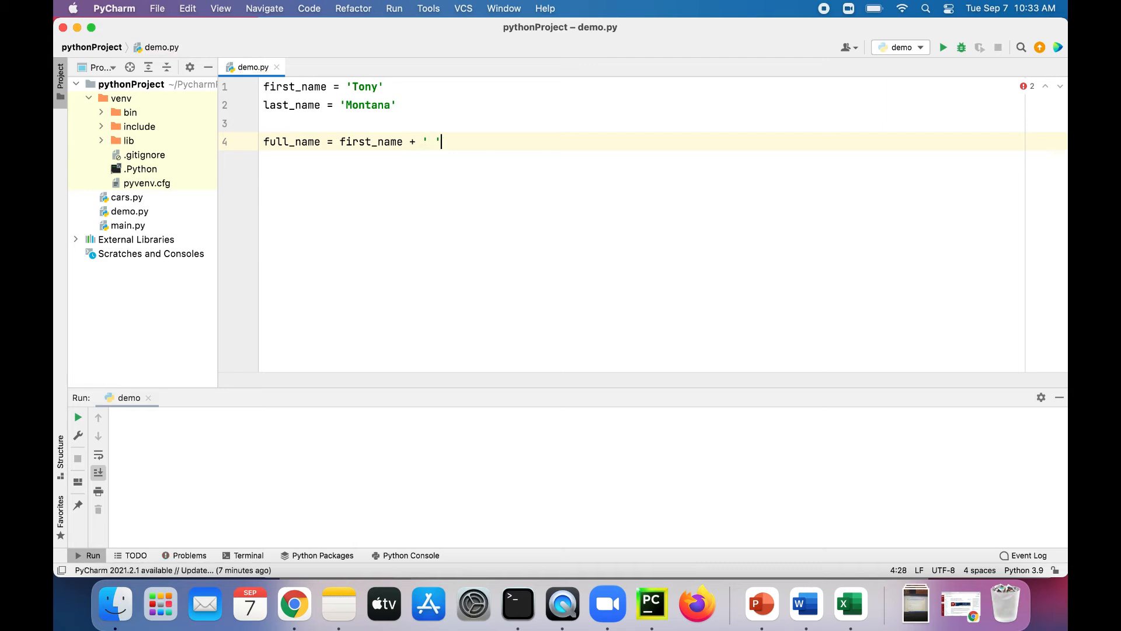
text(+)
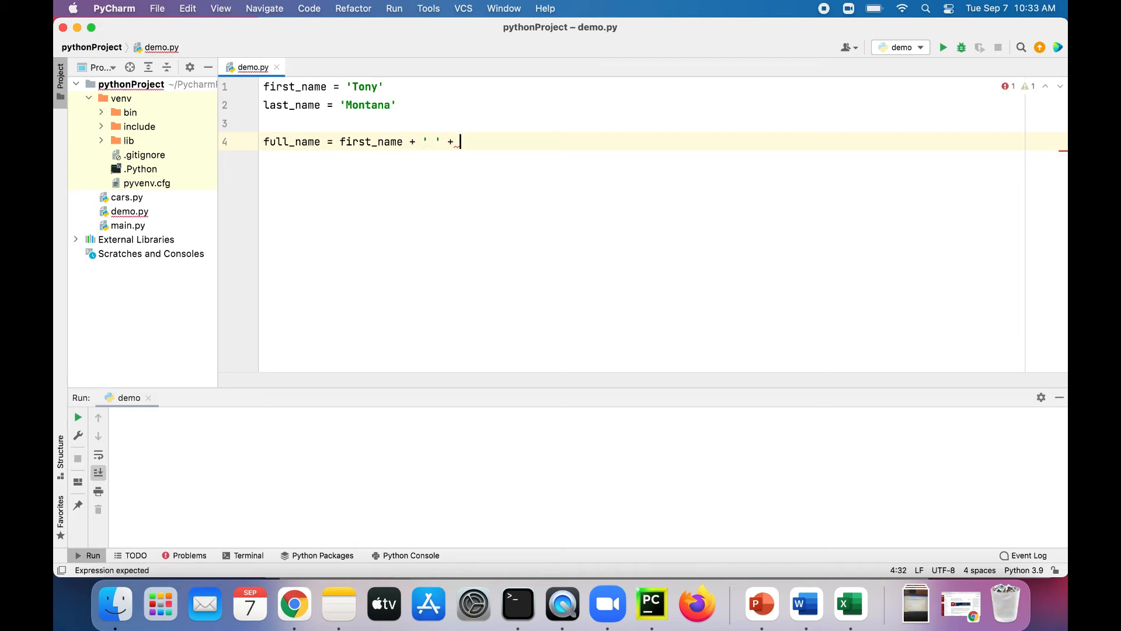
text(last_name)
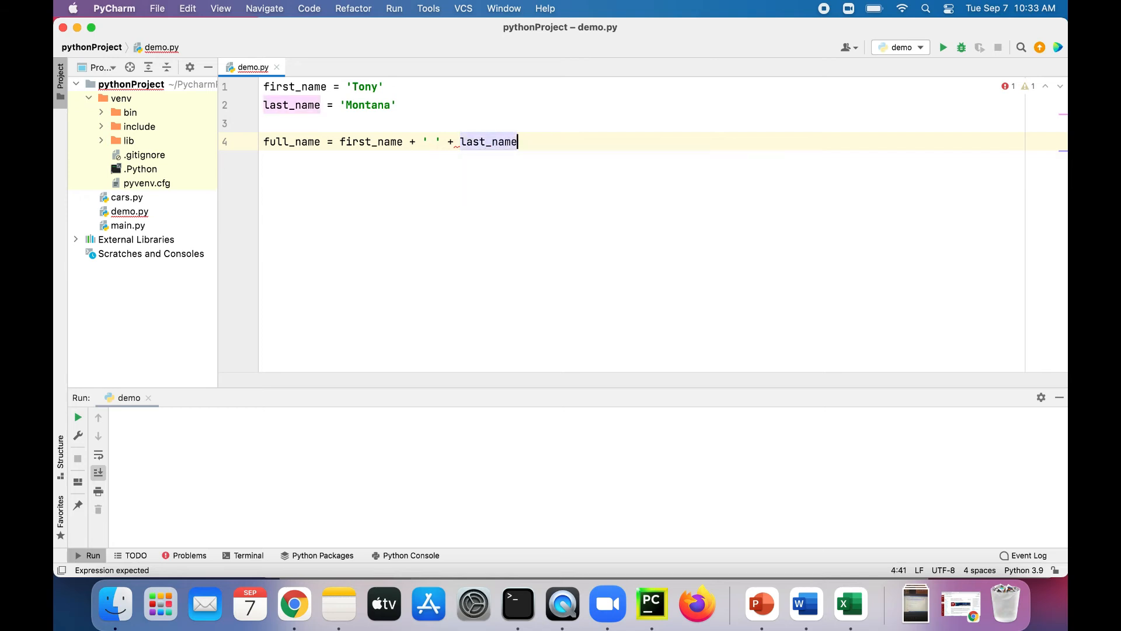
text(pr)
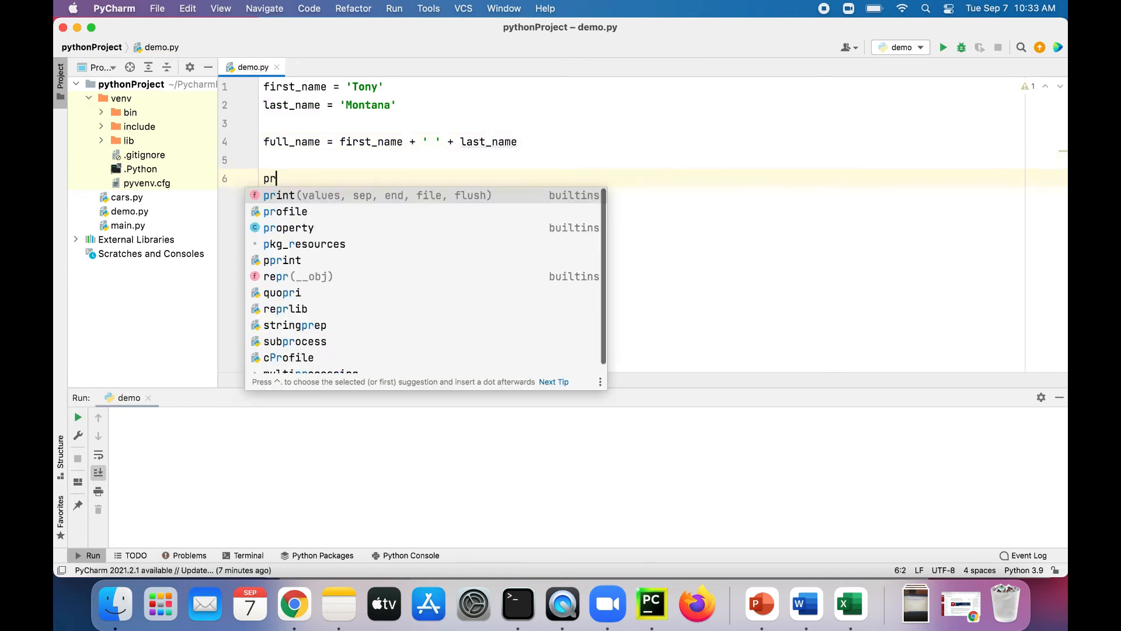
text(int)
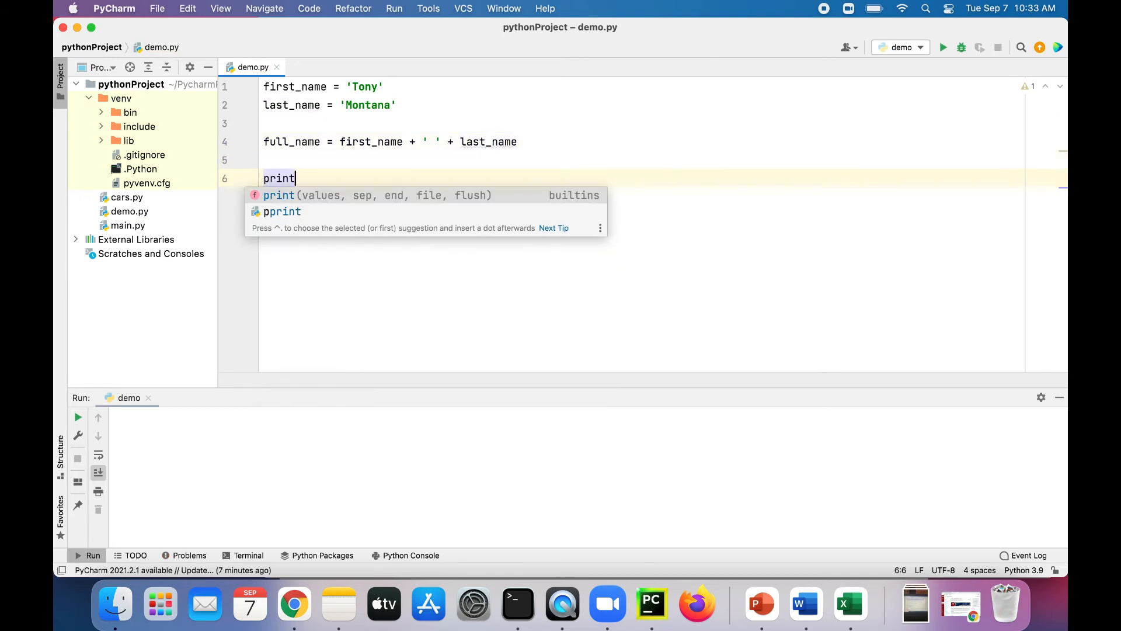
text((full_name)
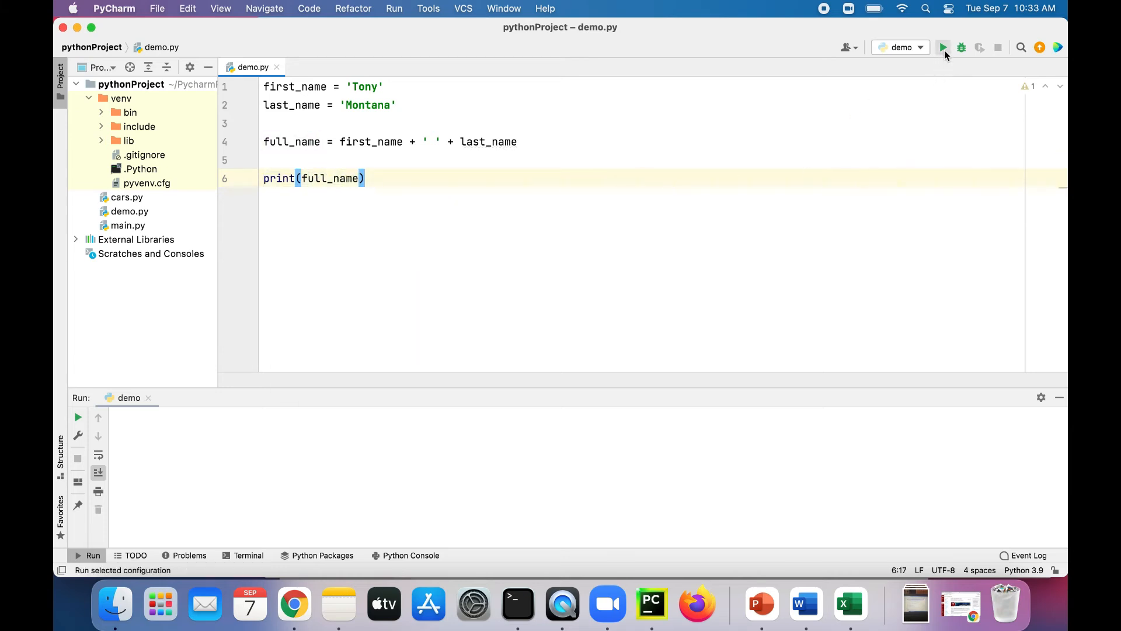
- Run the script, add print(len(full_name)), run again, then change it to first_name
click(943, 47)
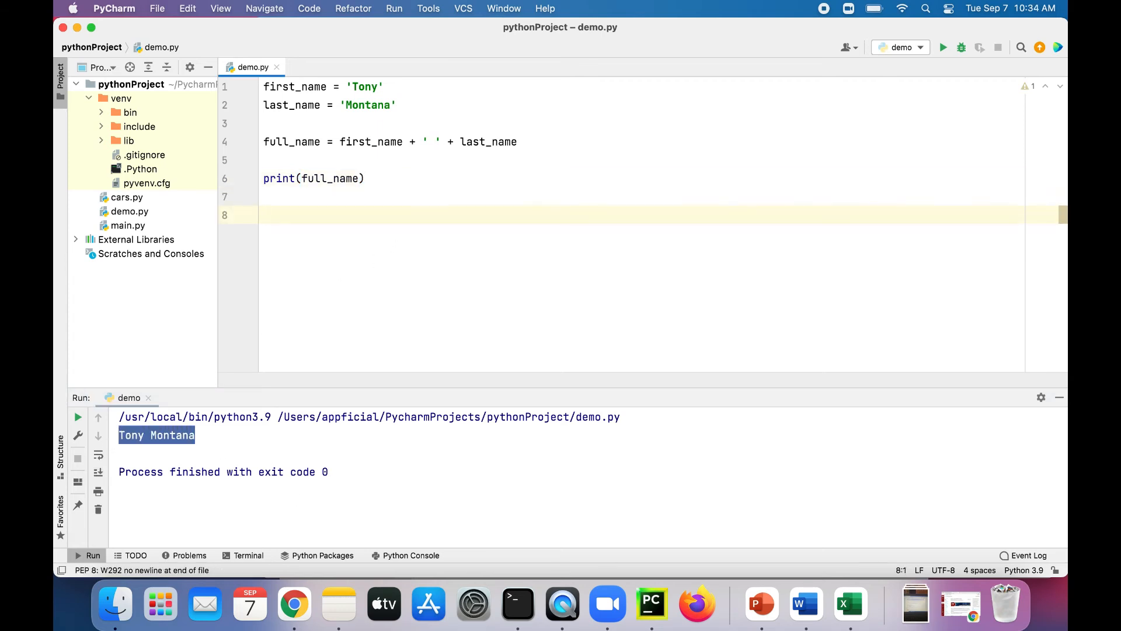
text(pr)
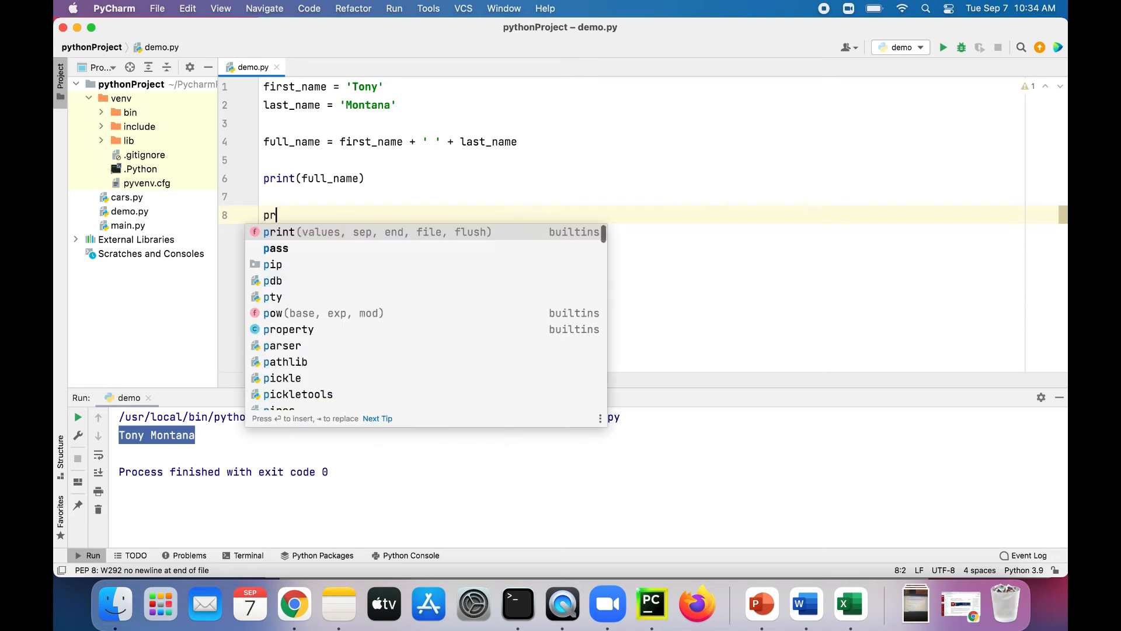
text(int(len()
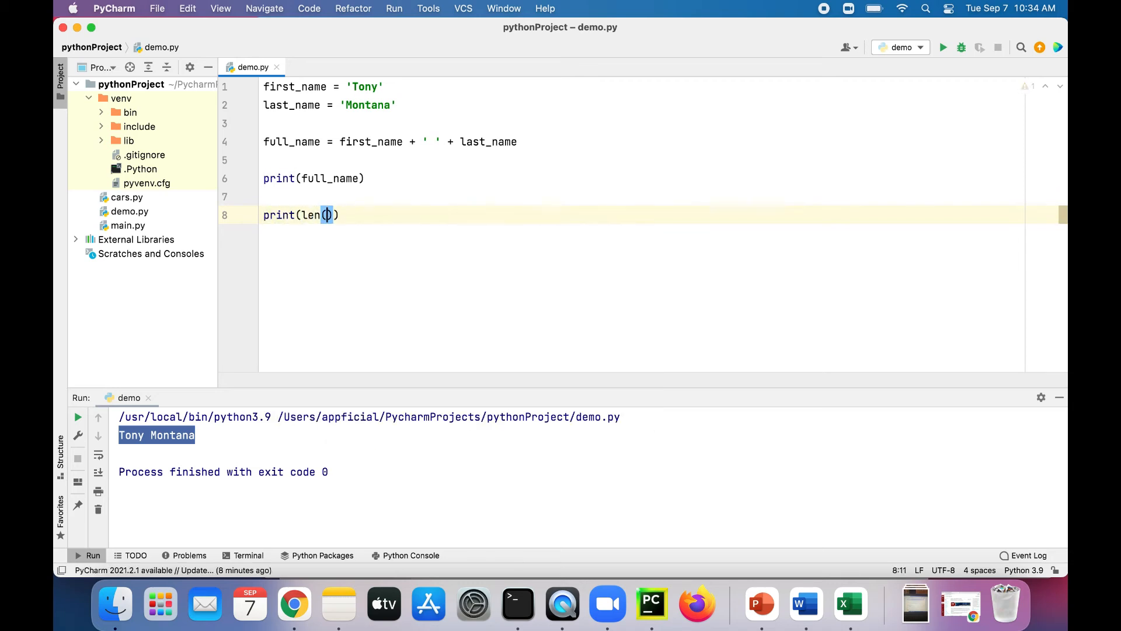
text(full)
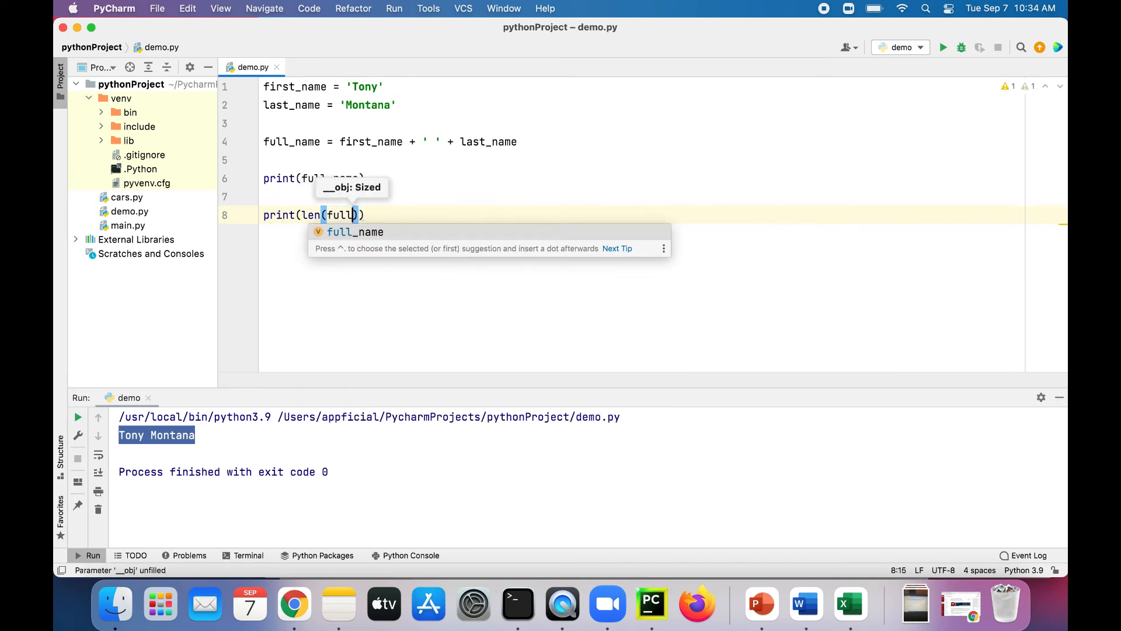
text(name)
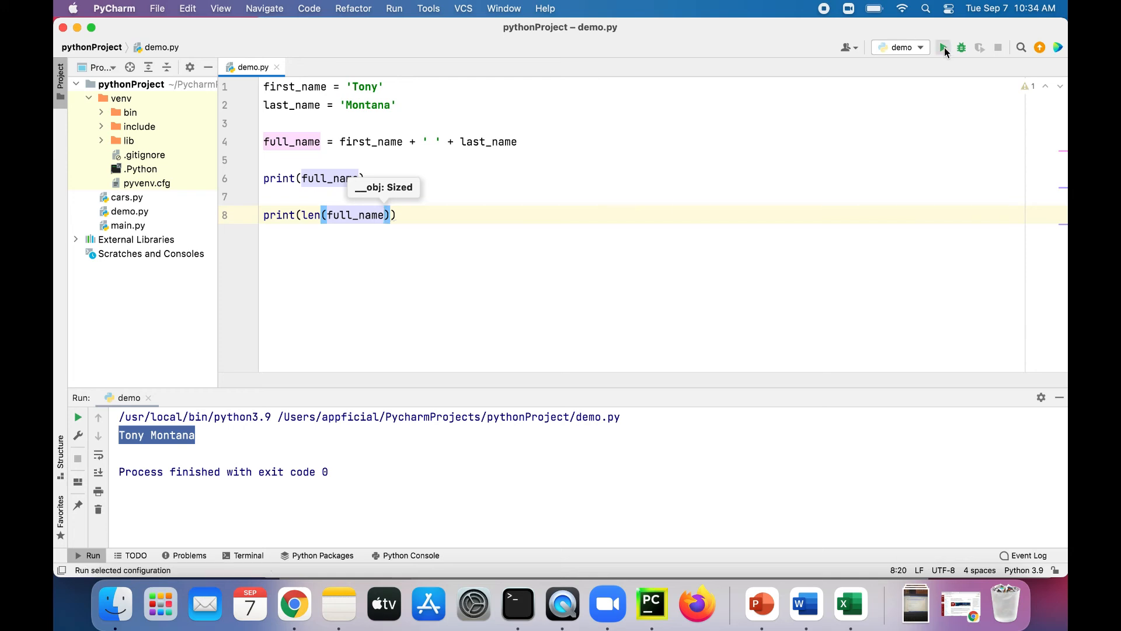
click(943, 47)
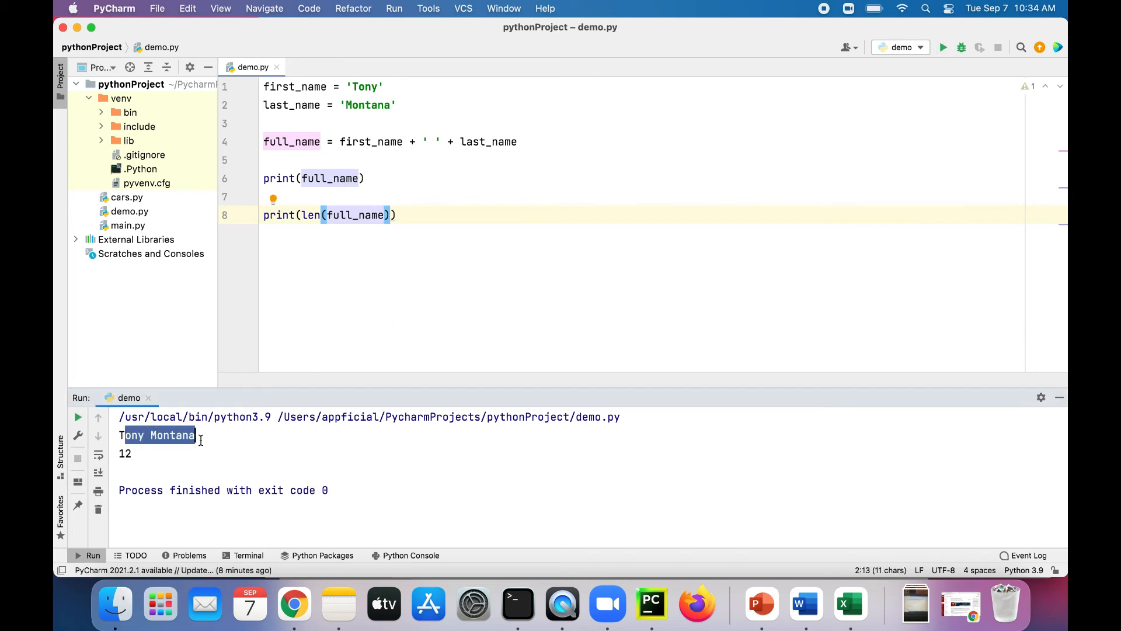
double_click(354, 214)
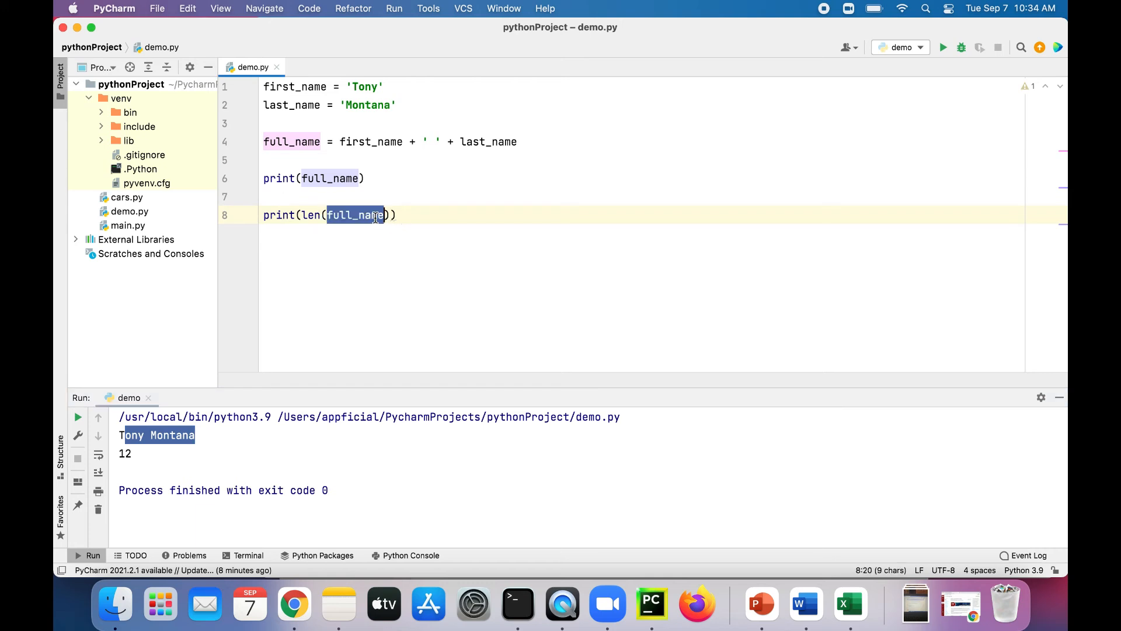
text(first)
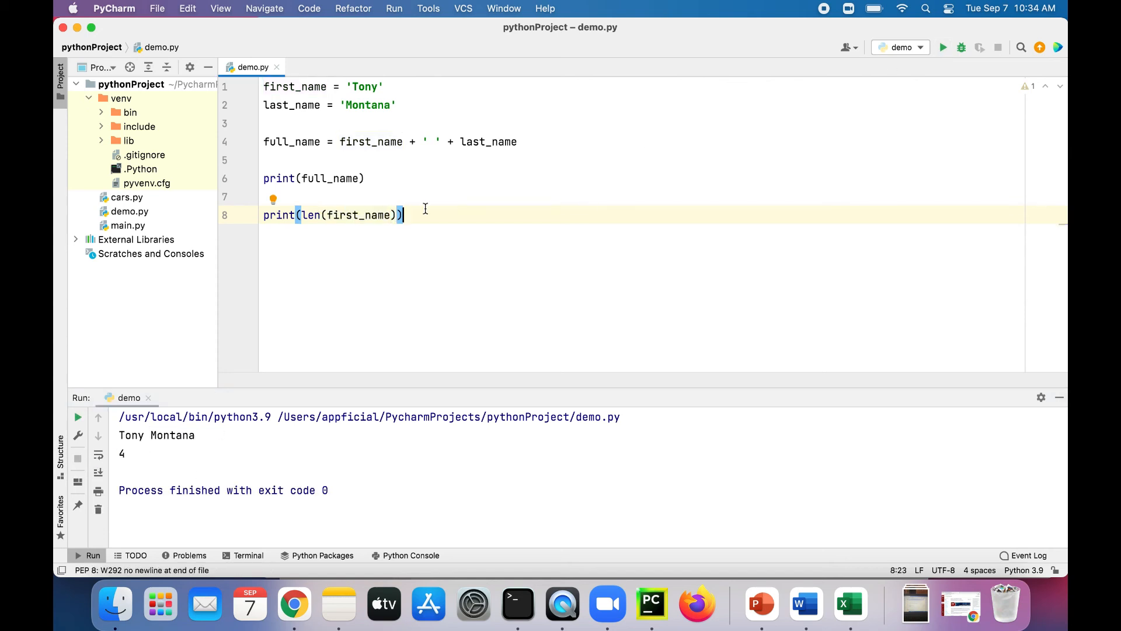
- Replace the hardcoded 'Tony' and 'Montana' values with input() calls
click(372, 86)
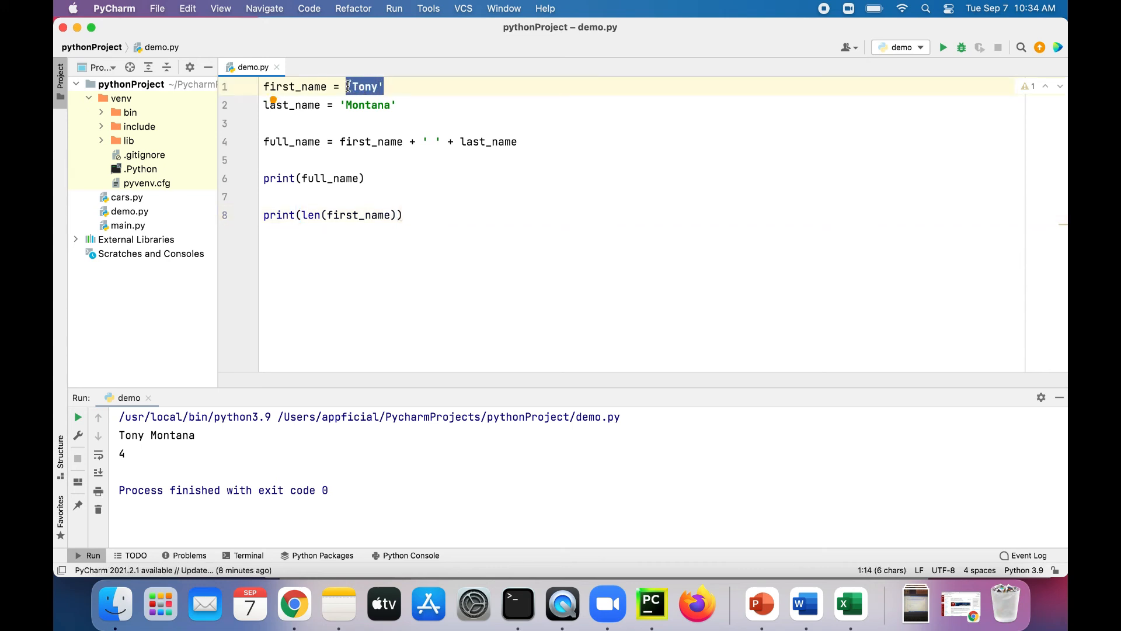
text(intp)
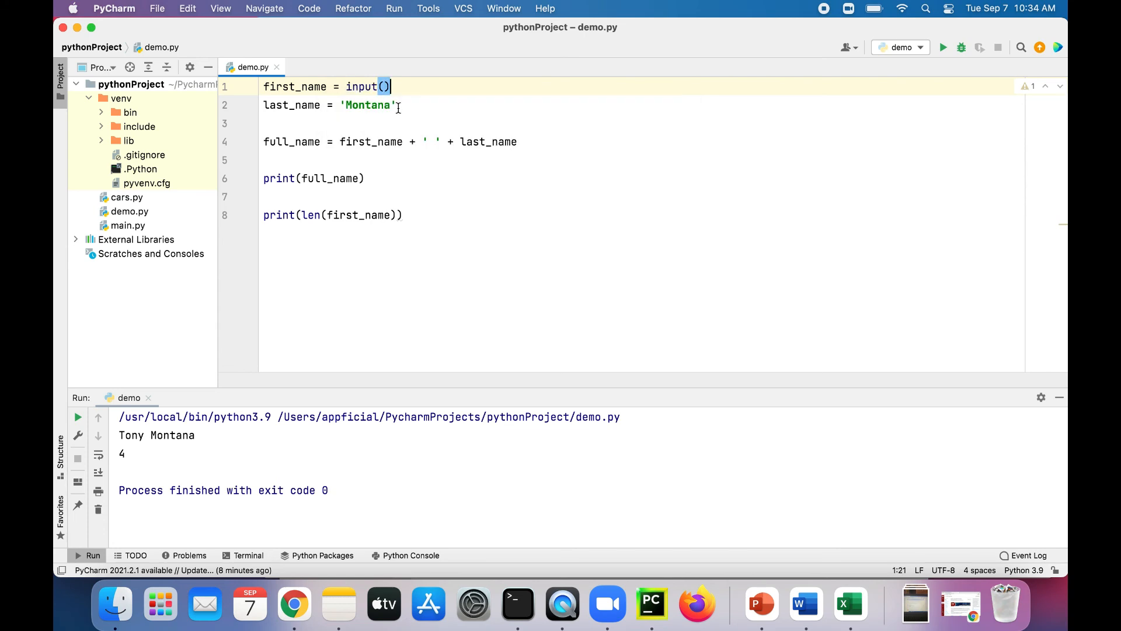
text(in)
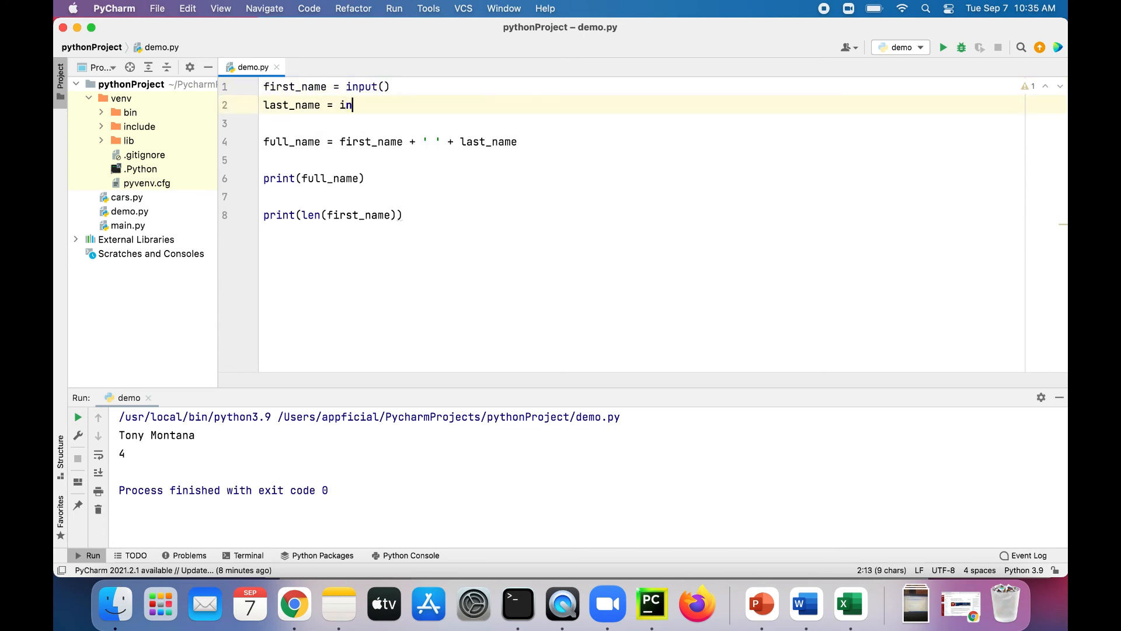
text(put())
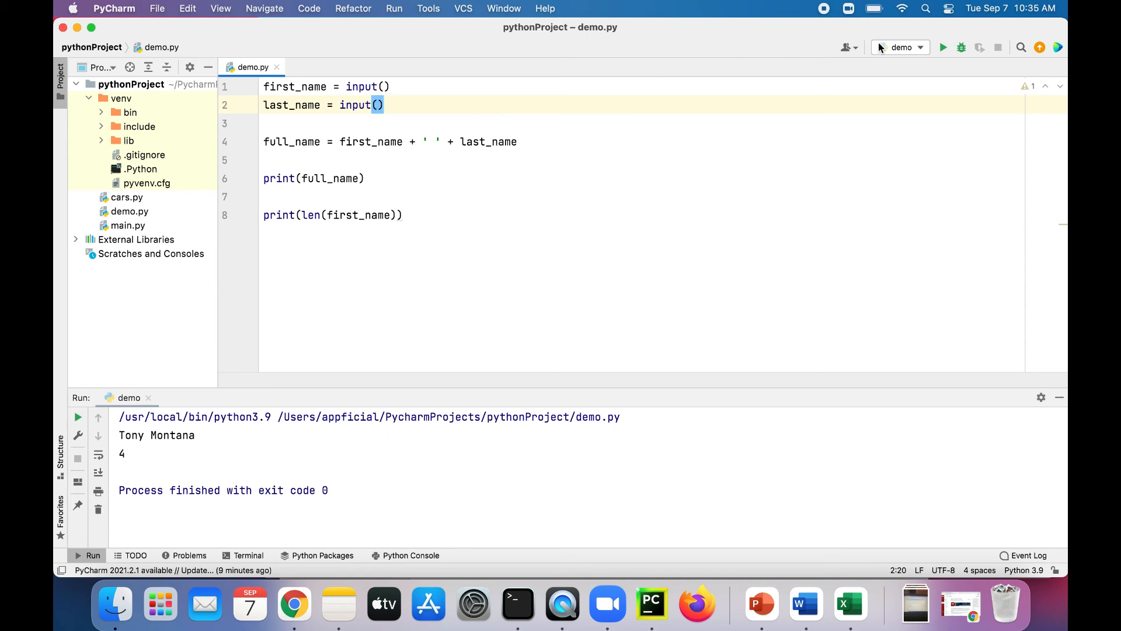
- Run the script and stop it while it waits for input
click(943, 48)
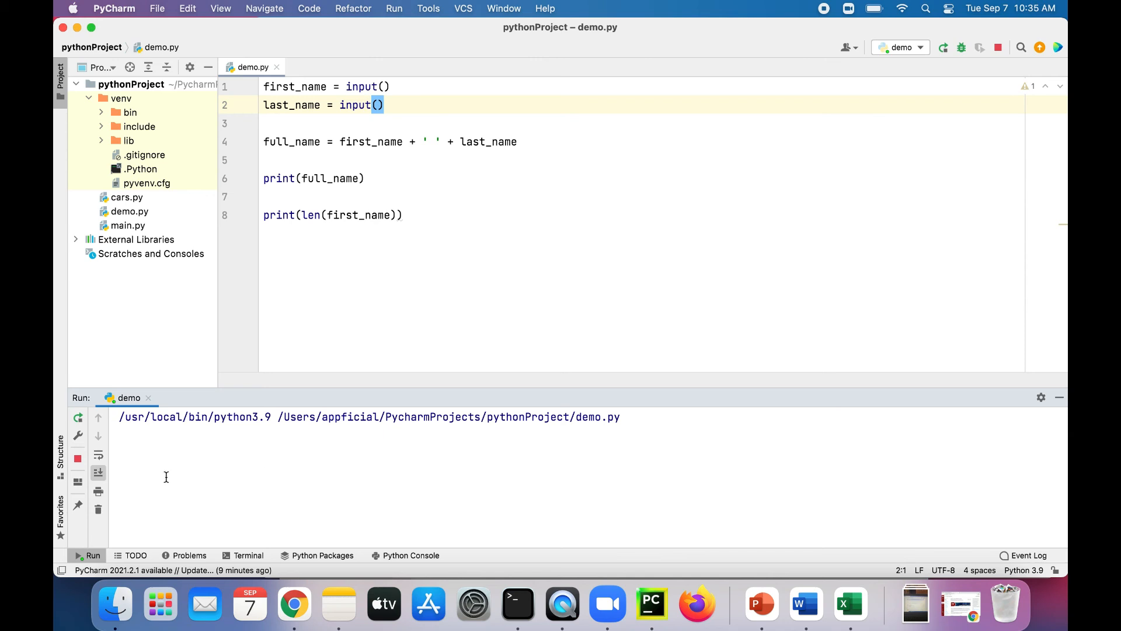
mouse_move(149, 444)
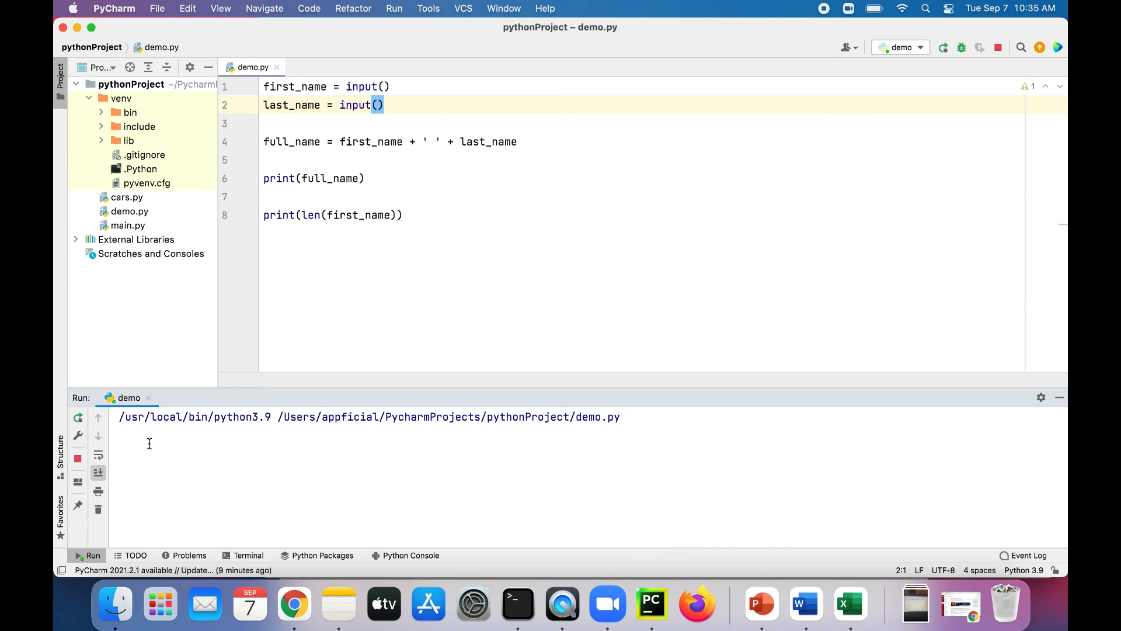
click(999, 47)
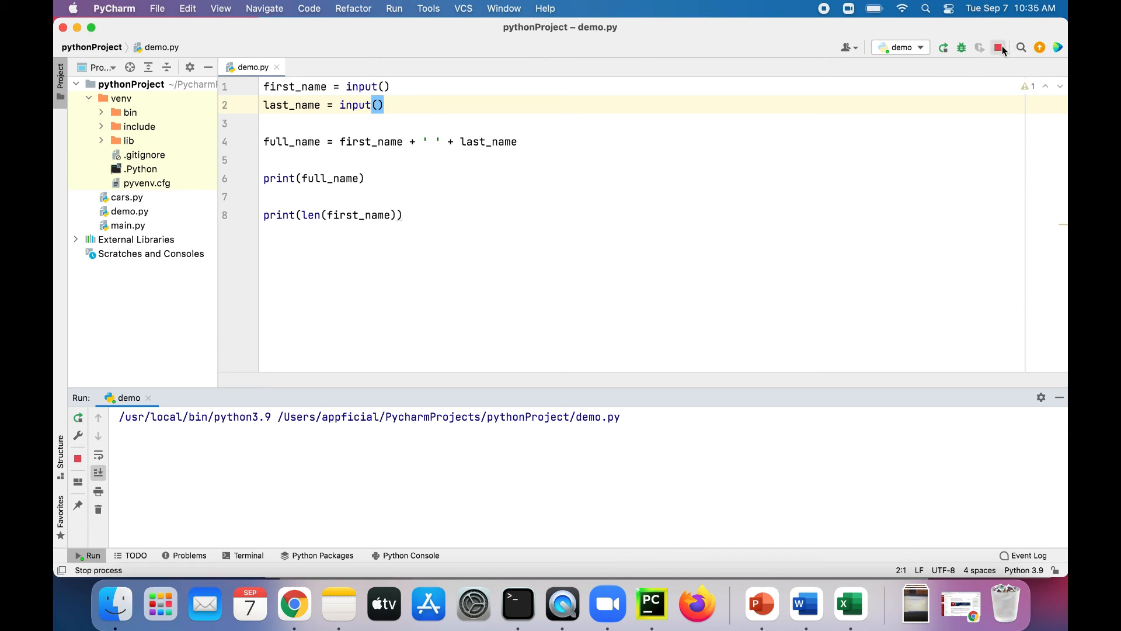
click(1000, 47)
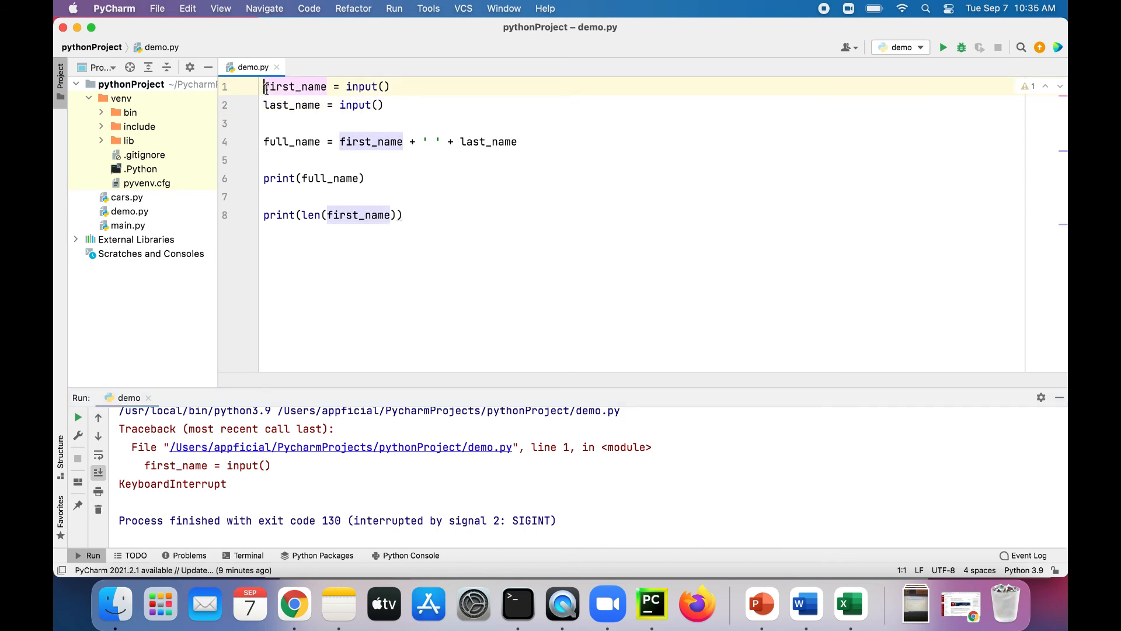
- Insert print('Enter first name') and print('Enter last name') prompts above the input() calls
text(p)
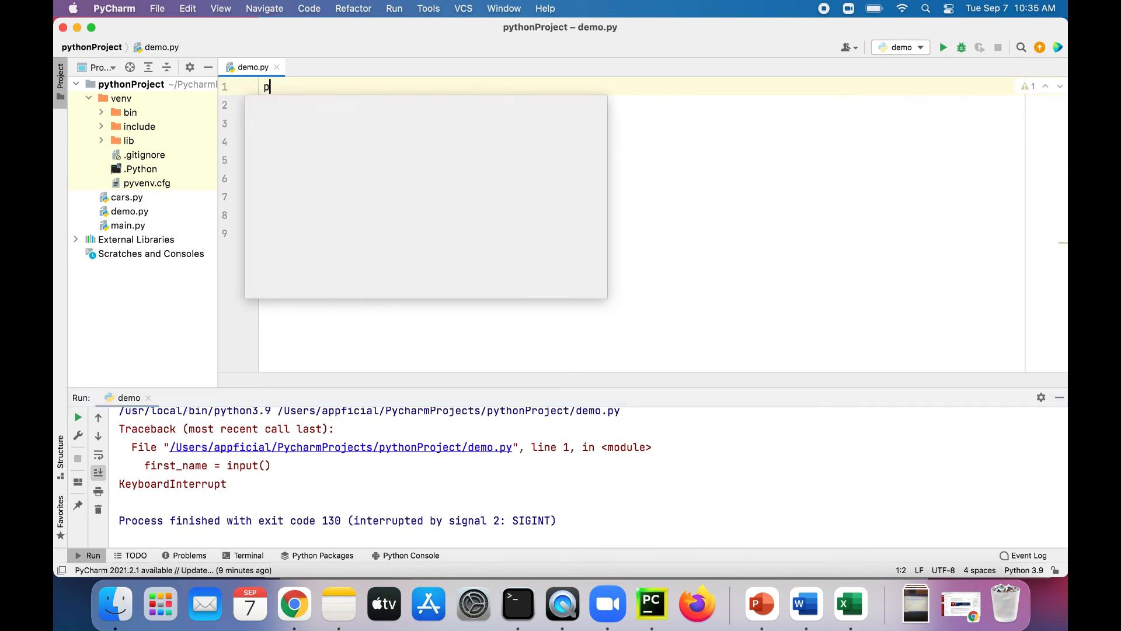
text(rint()
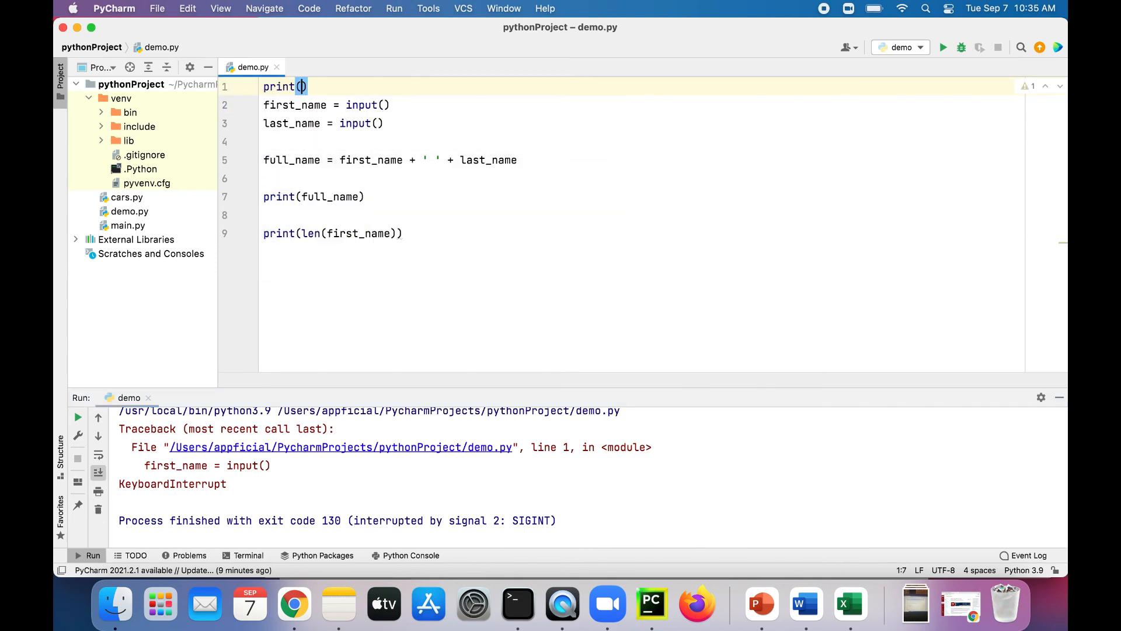
text('Enter first na)
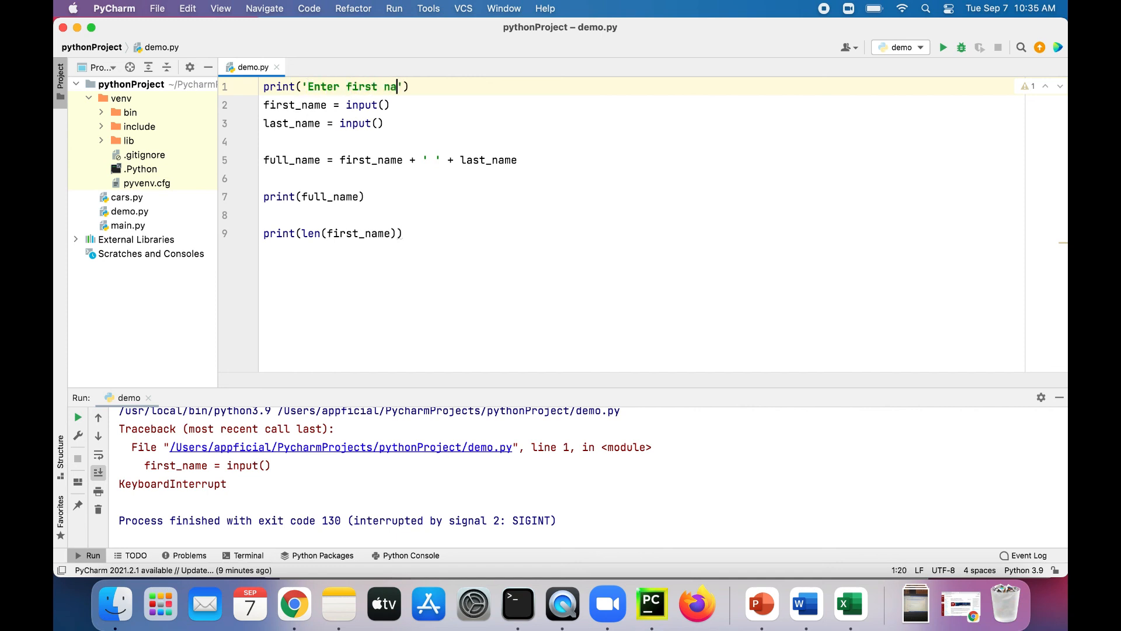
text(me)
text(print('Enter last name)
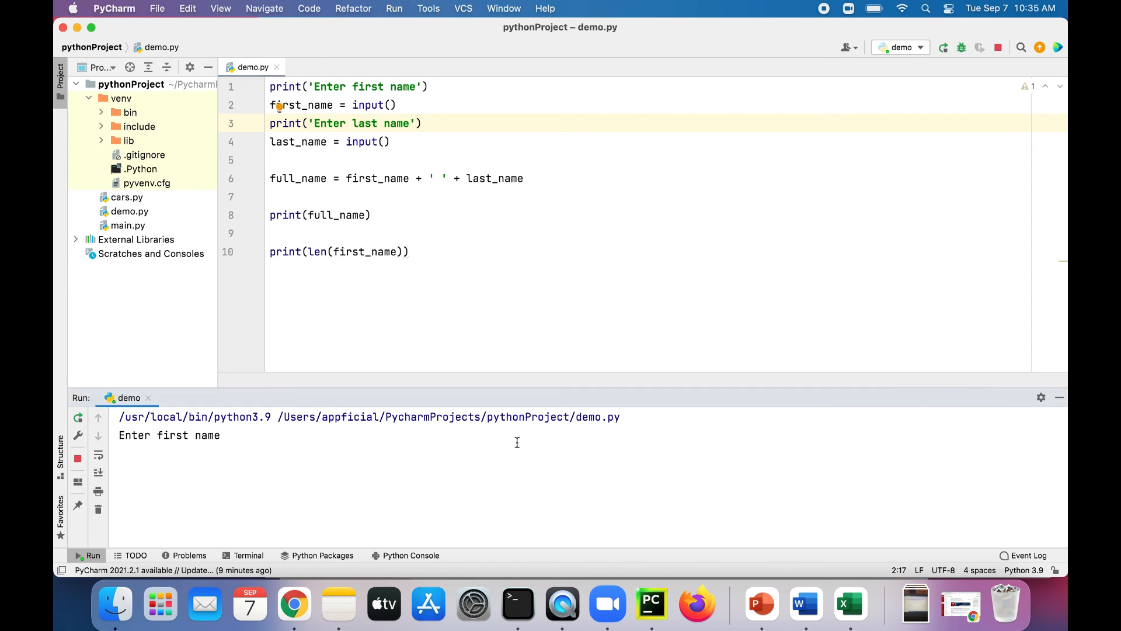
- Enter Tony and Montana in the console and select the printed full name
text(Tony)
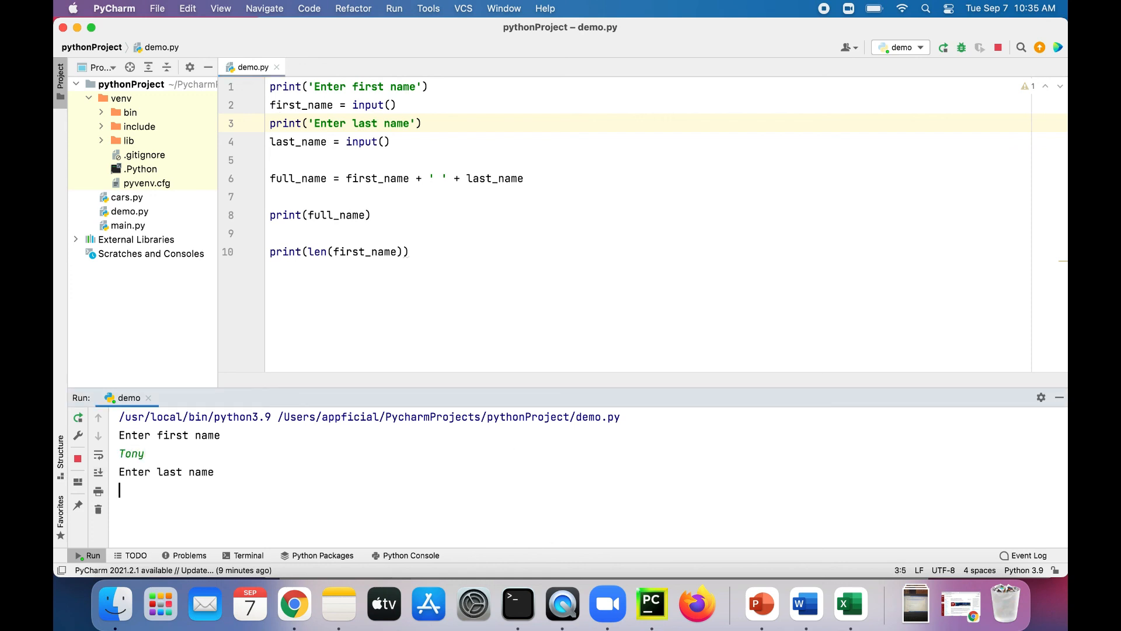
text(Montana)
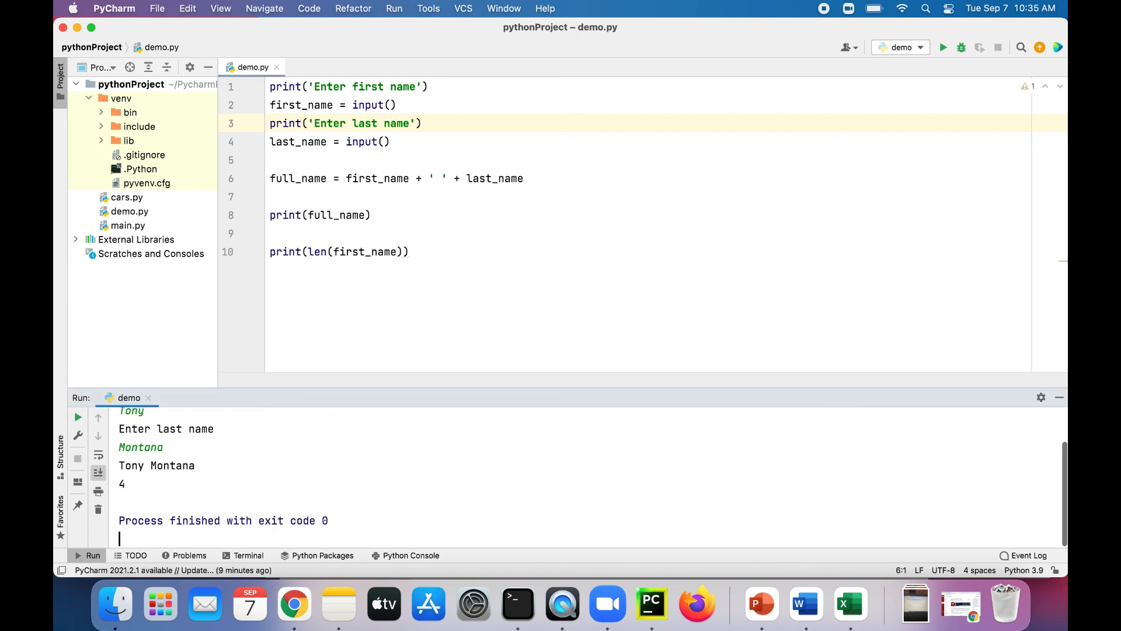
double_click(157, 466)
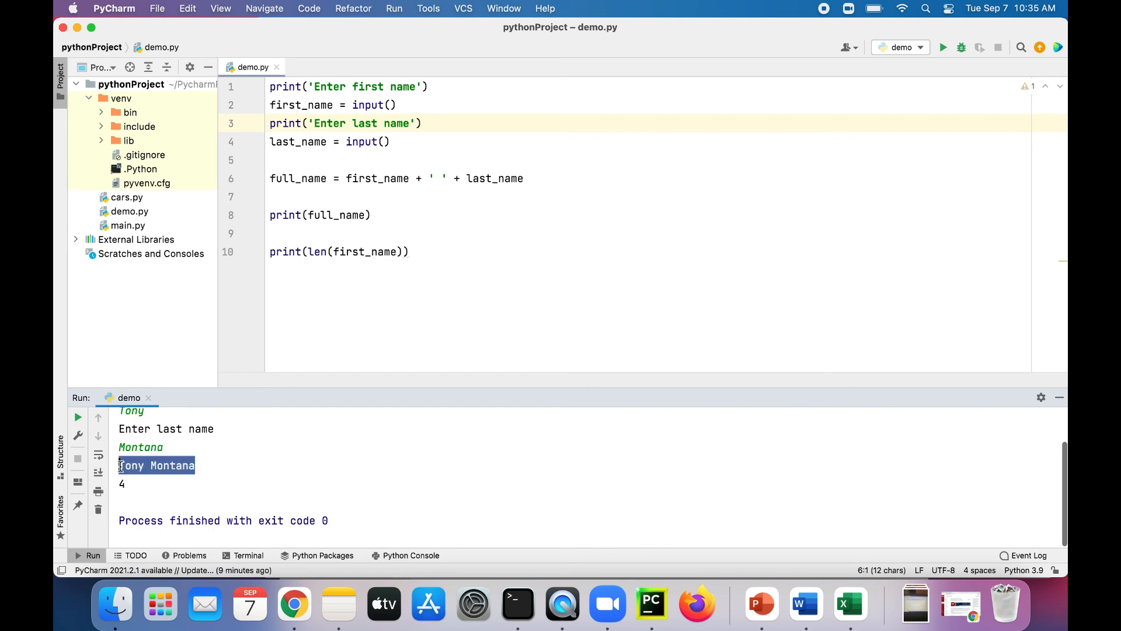